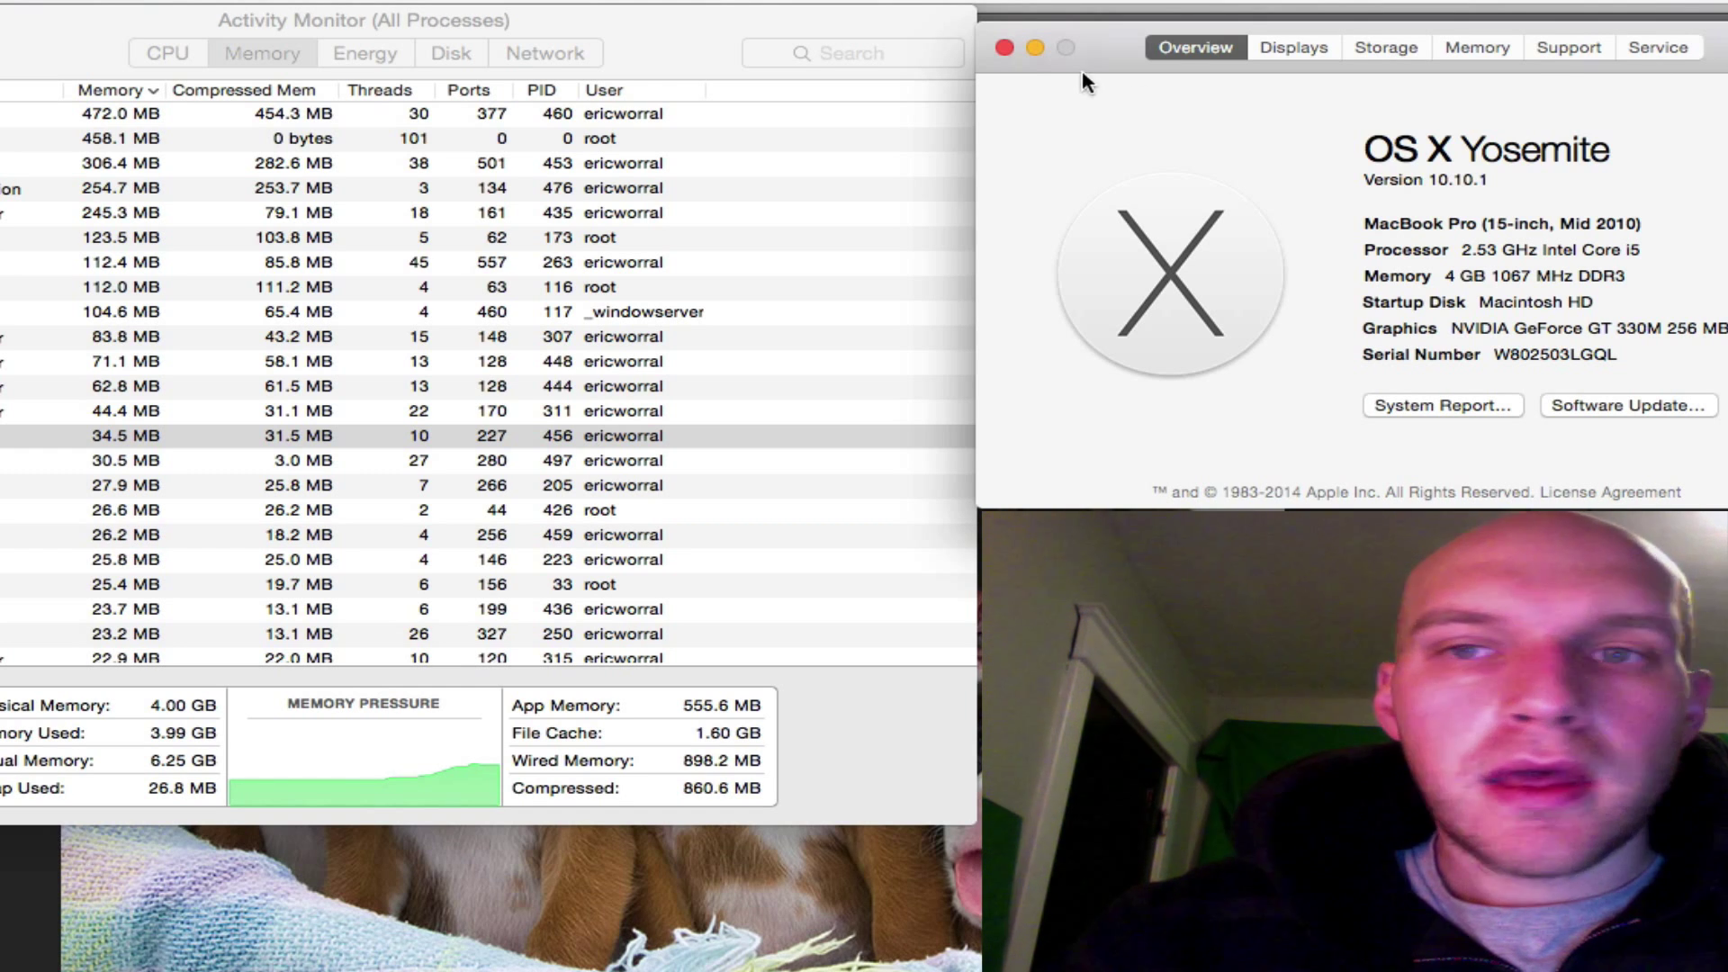
mouse_move(1029, 91)
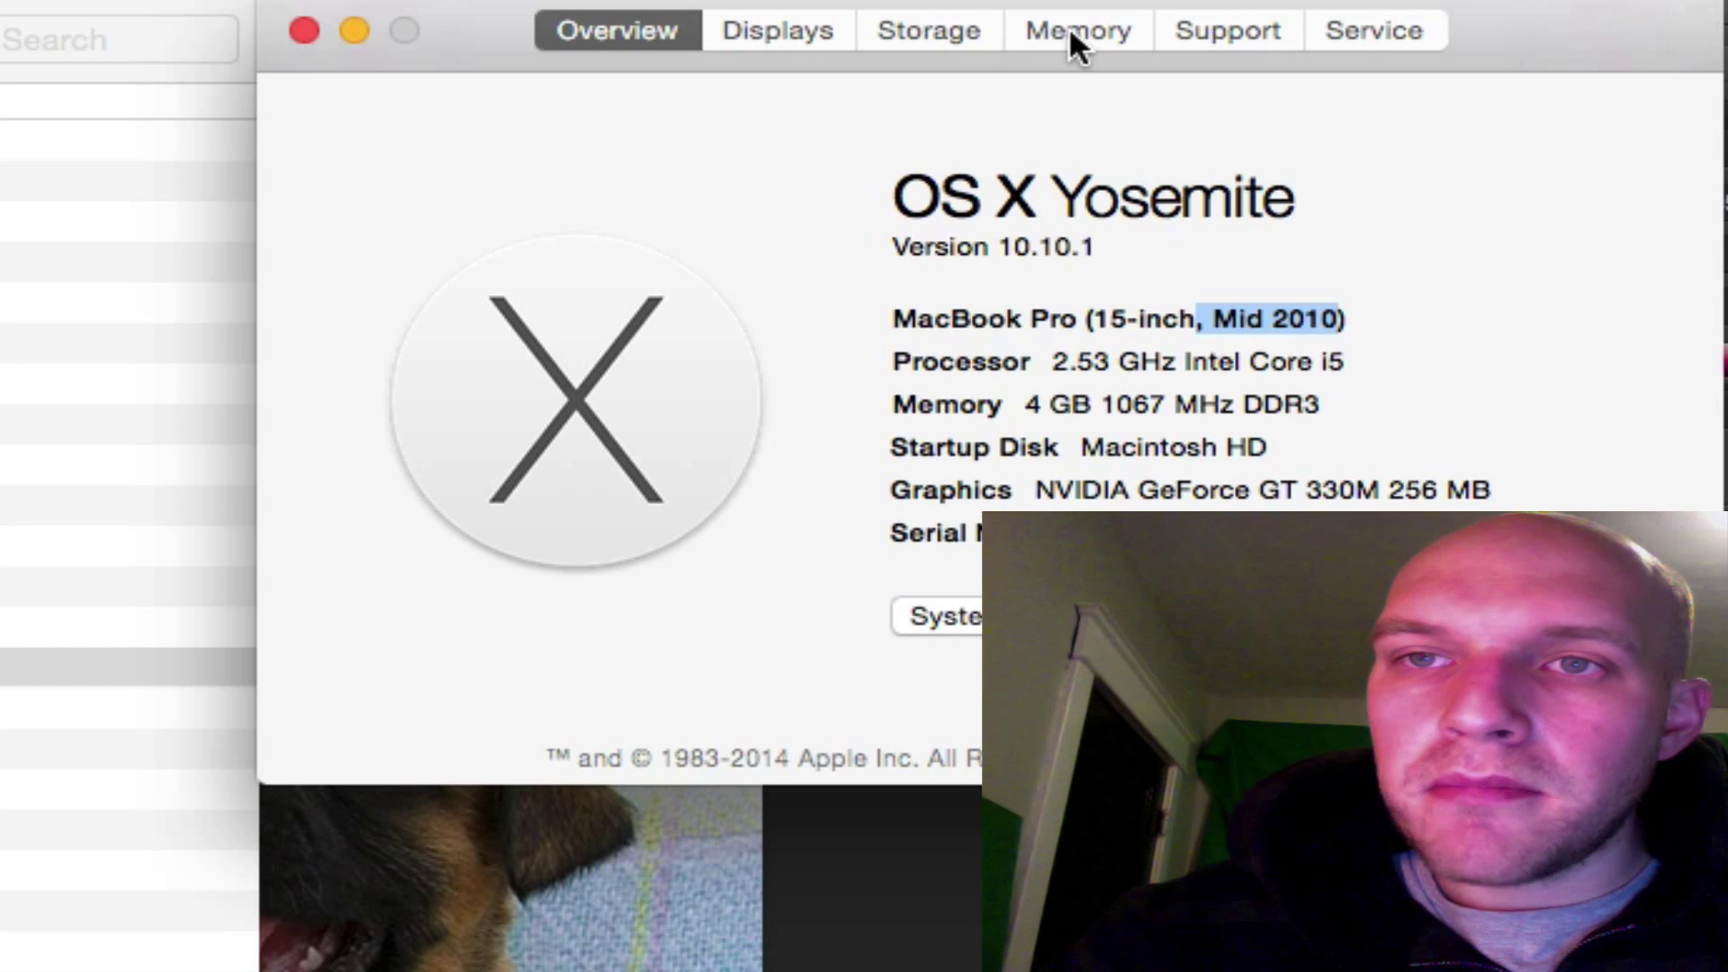
Step: Check memory use of Photoshop, iMovie and ScreenFlow in the process list
left_click(1076, 31)
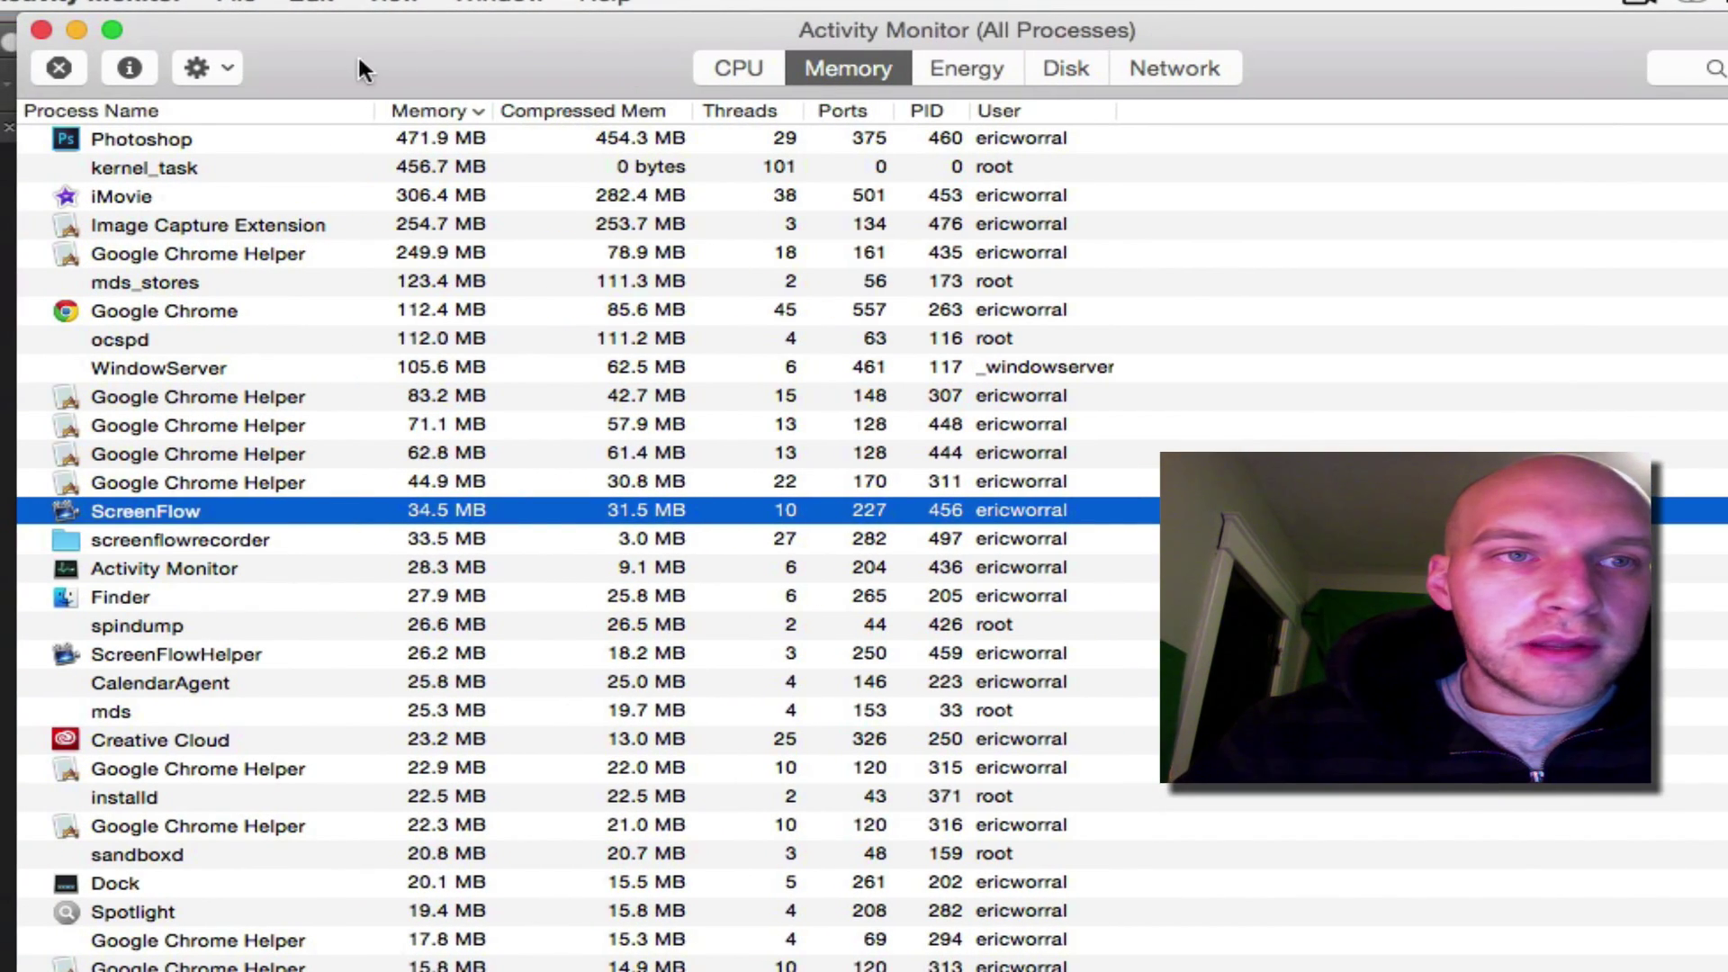
left_click(141, 138)
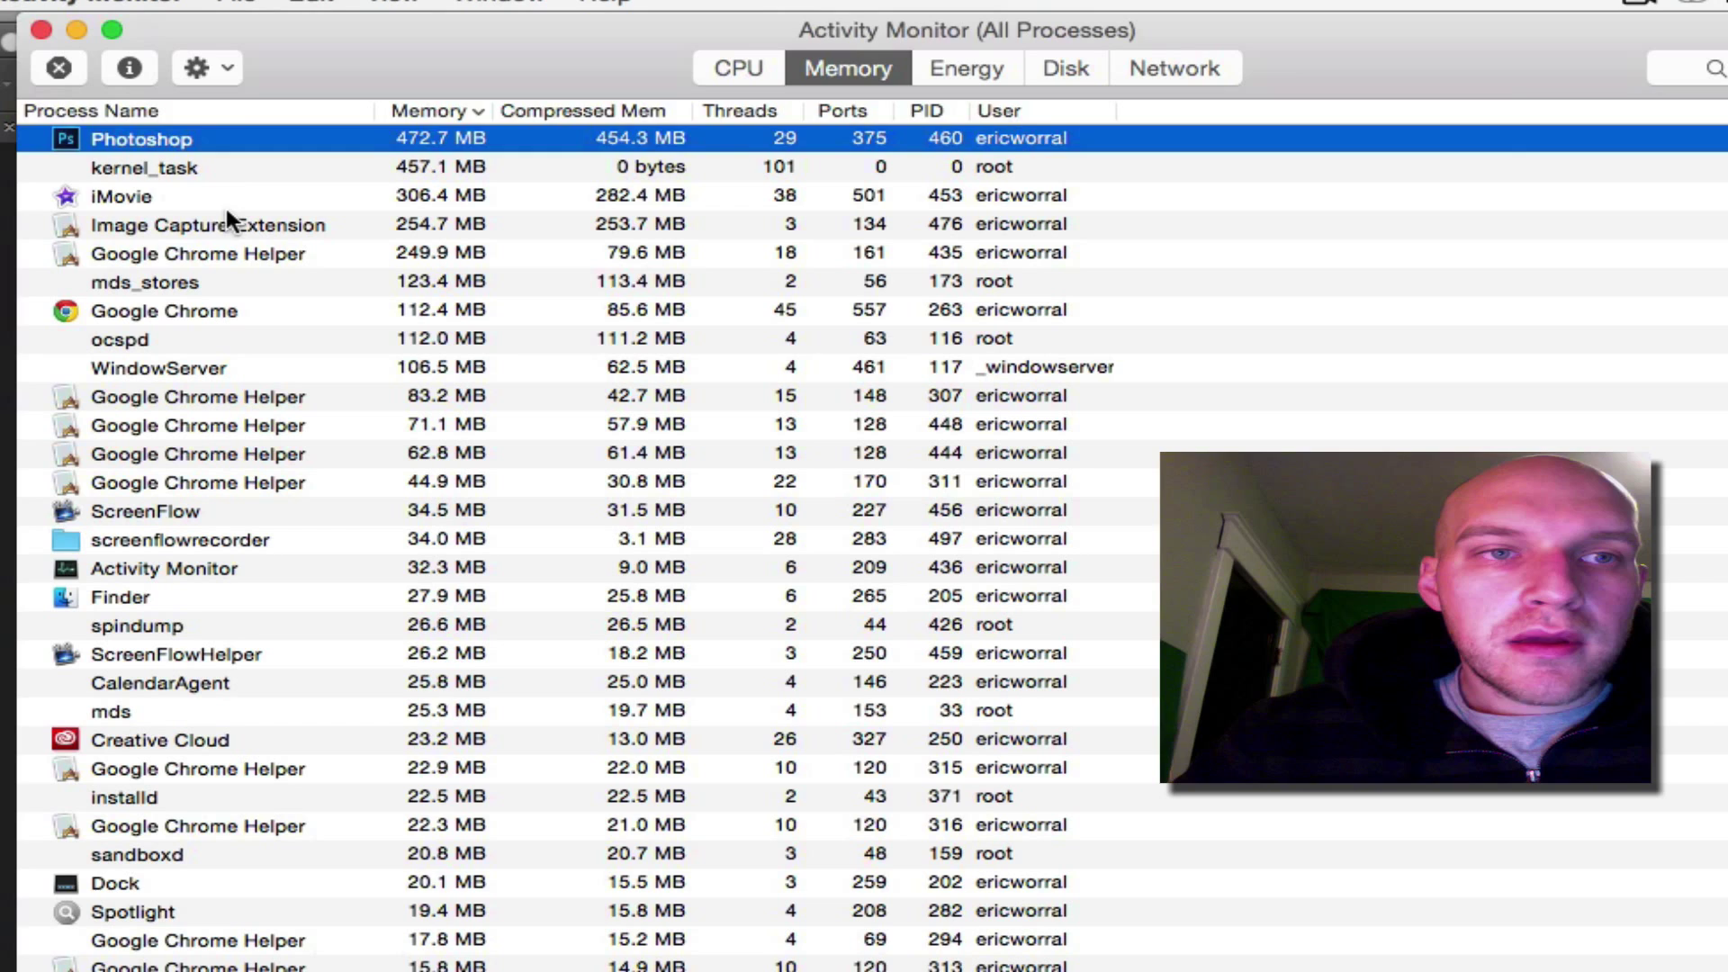
left_click(121, 195)
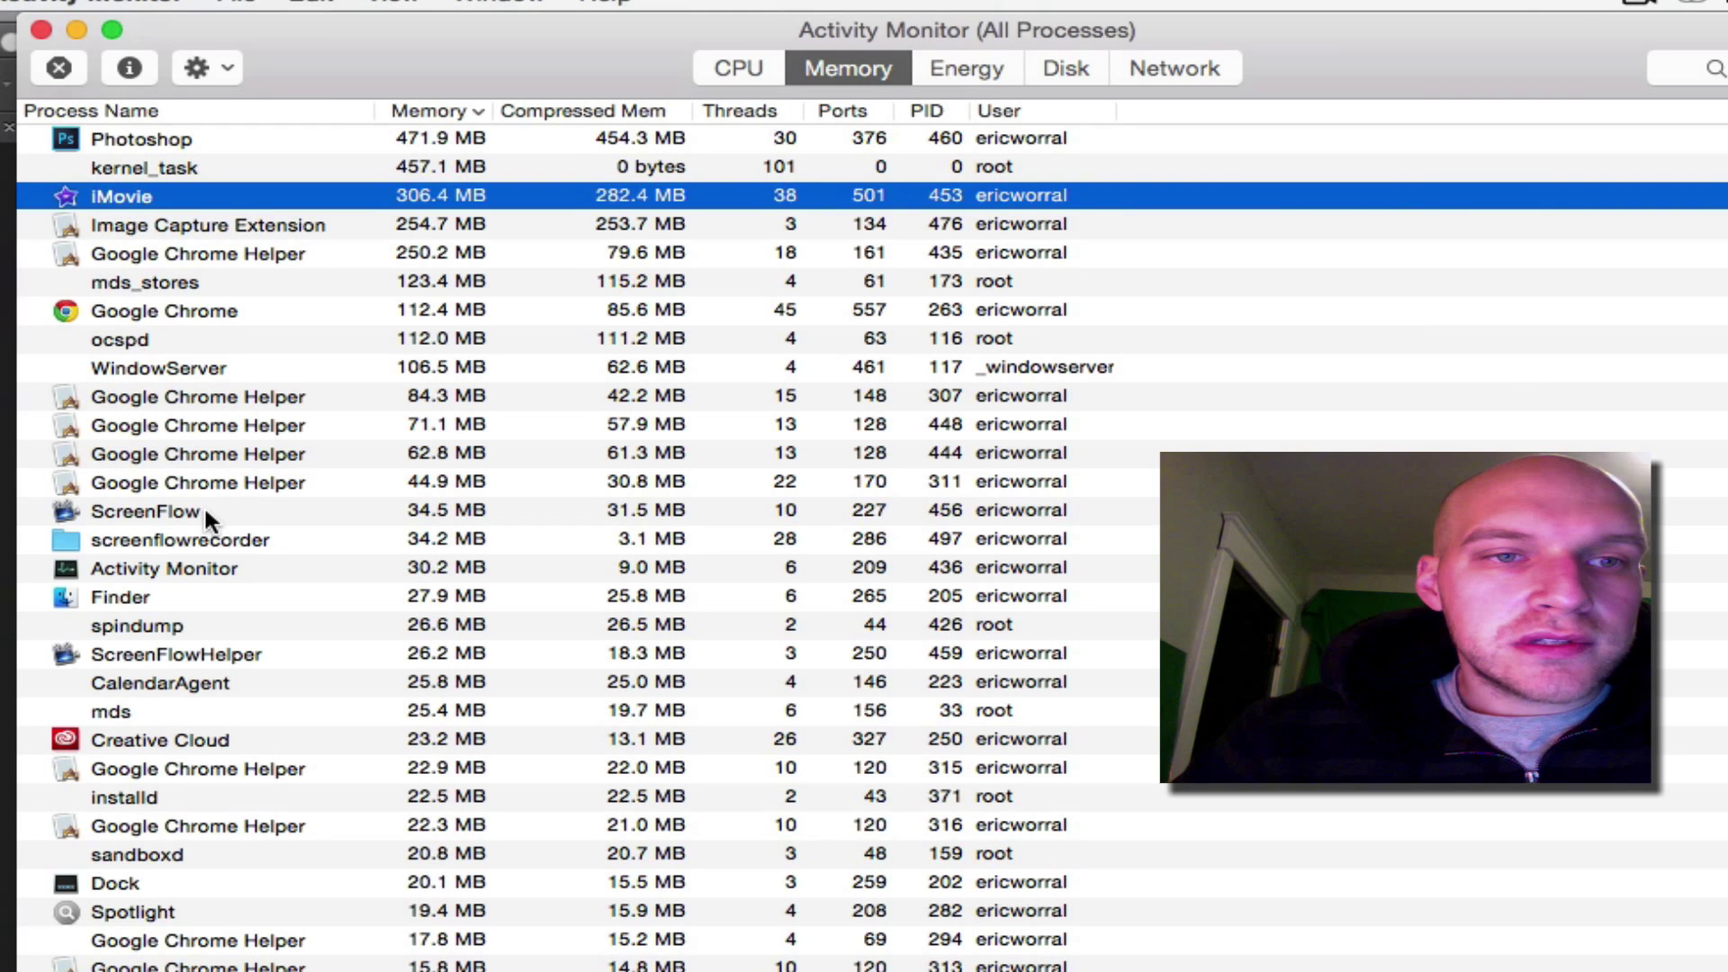
left_click(144, 509)
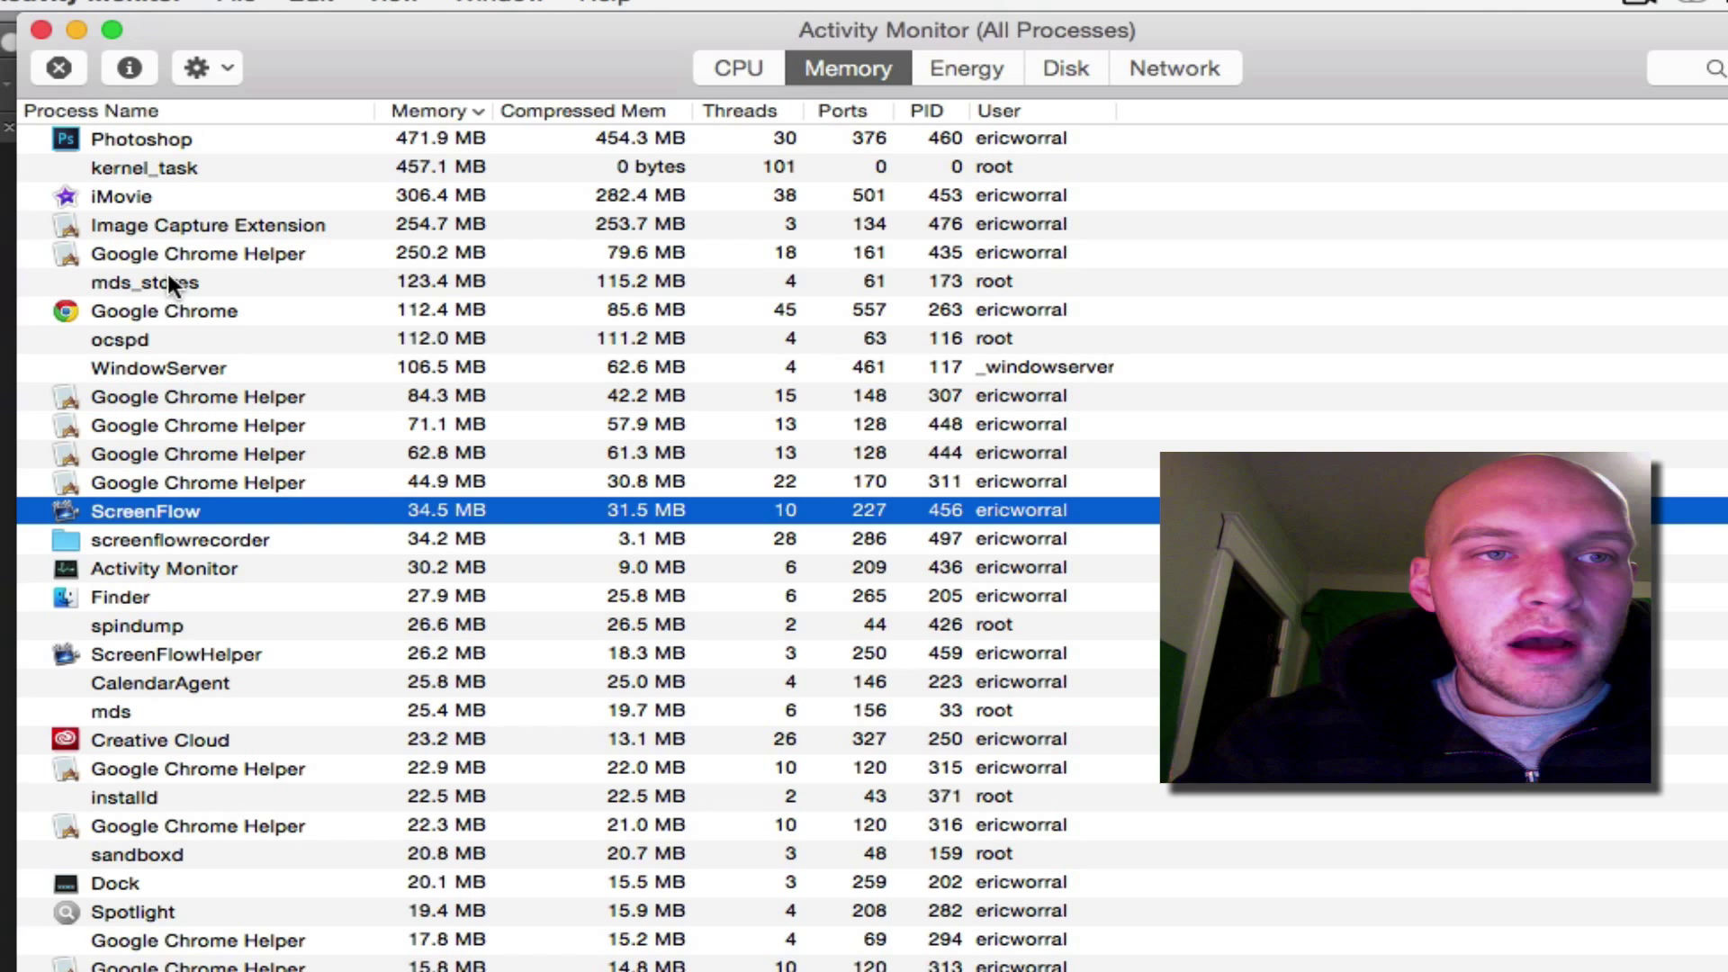
Step: Check Google Chrome and Image Capture Extension, then read 3.99 of 4.00 GB physical memory used
left_click(164, 309)
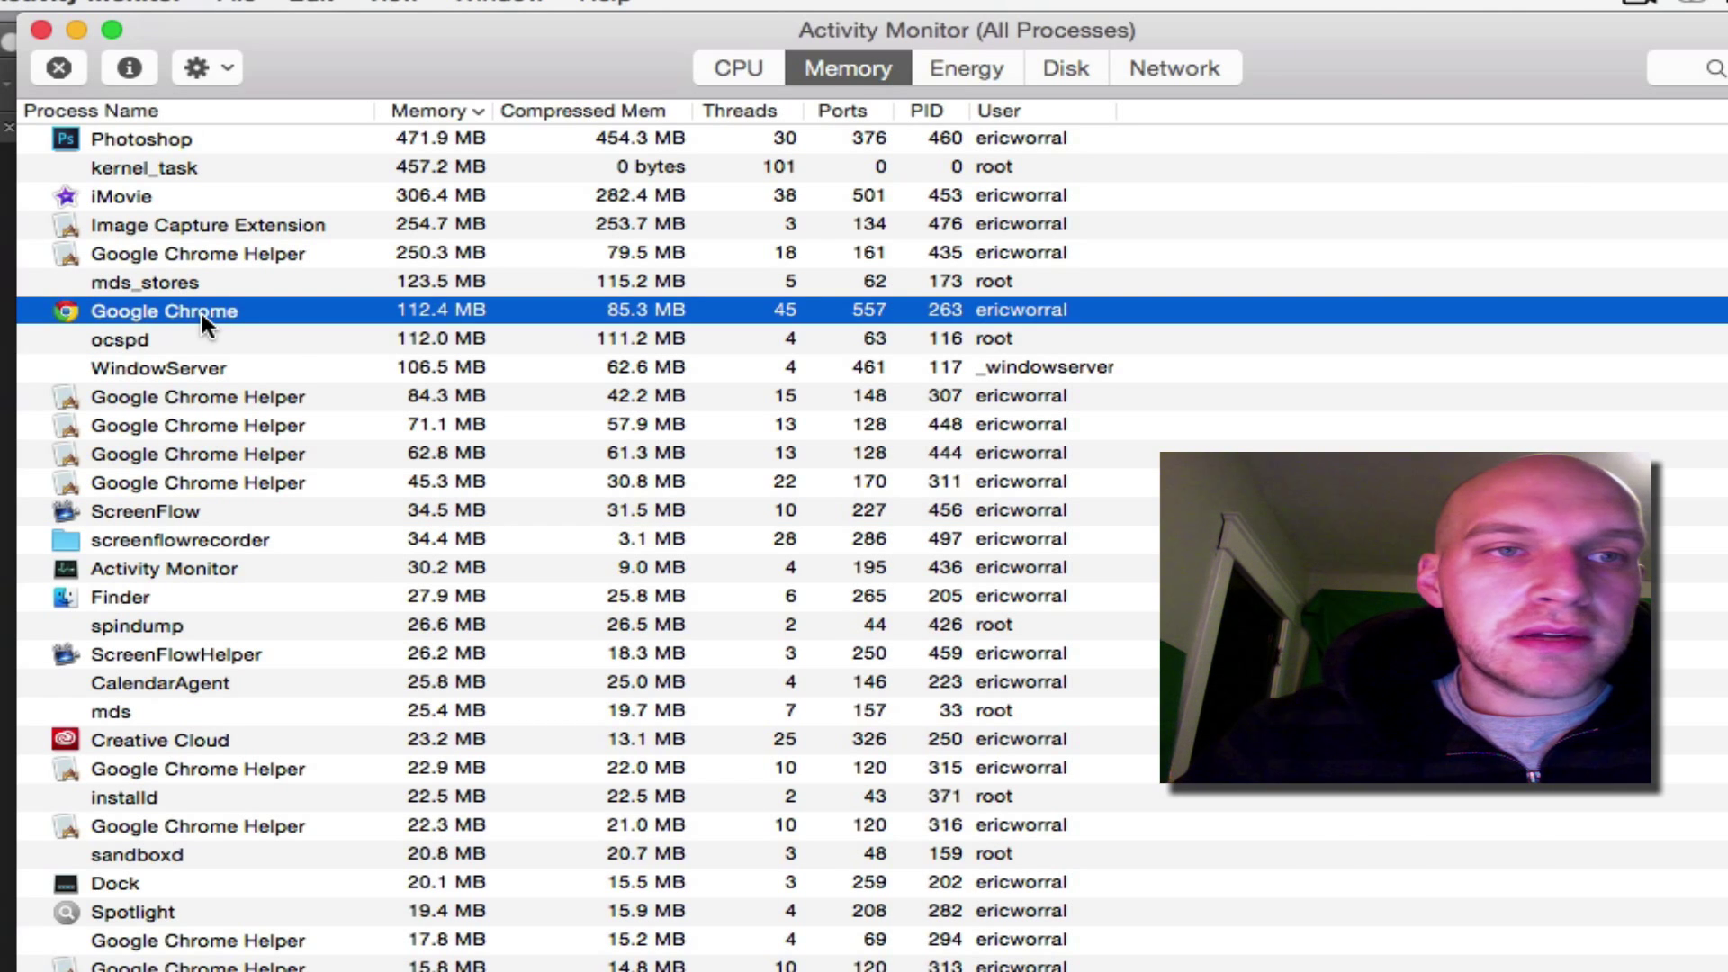
left_click(207, 225)
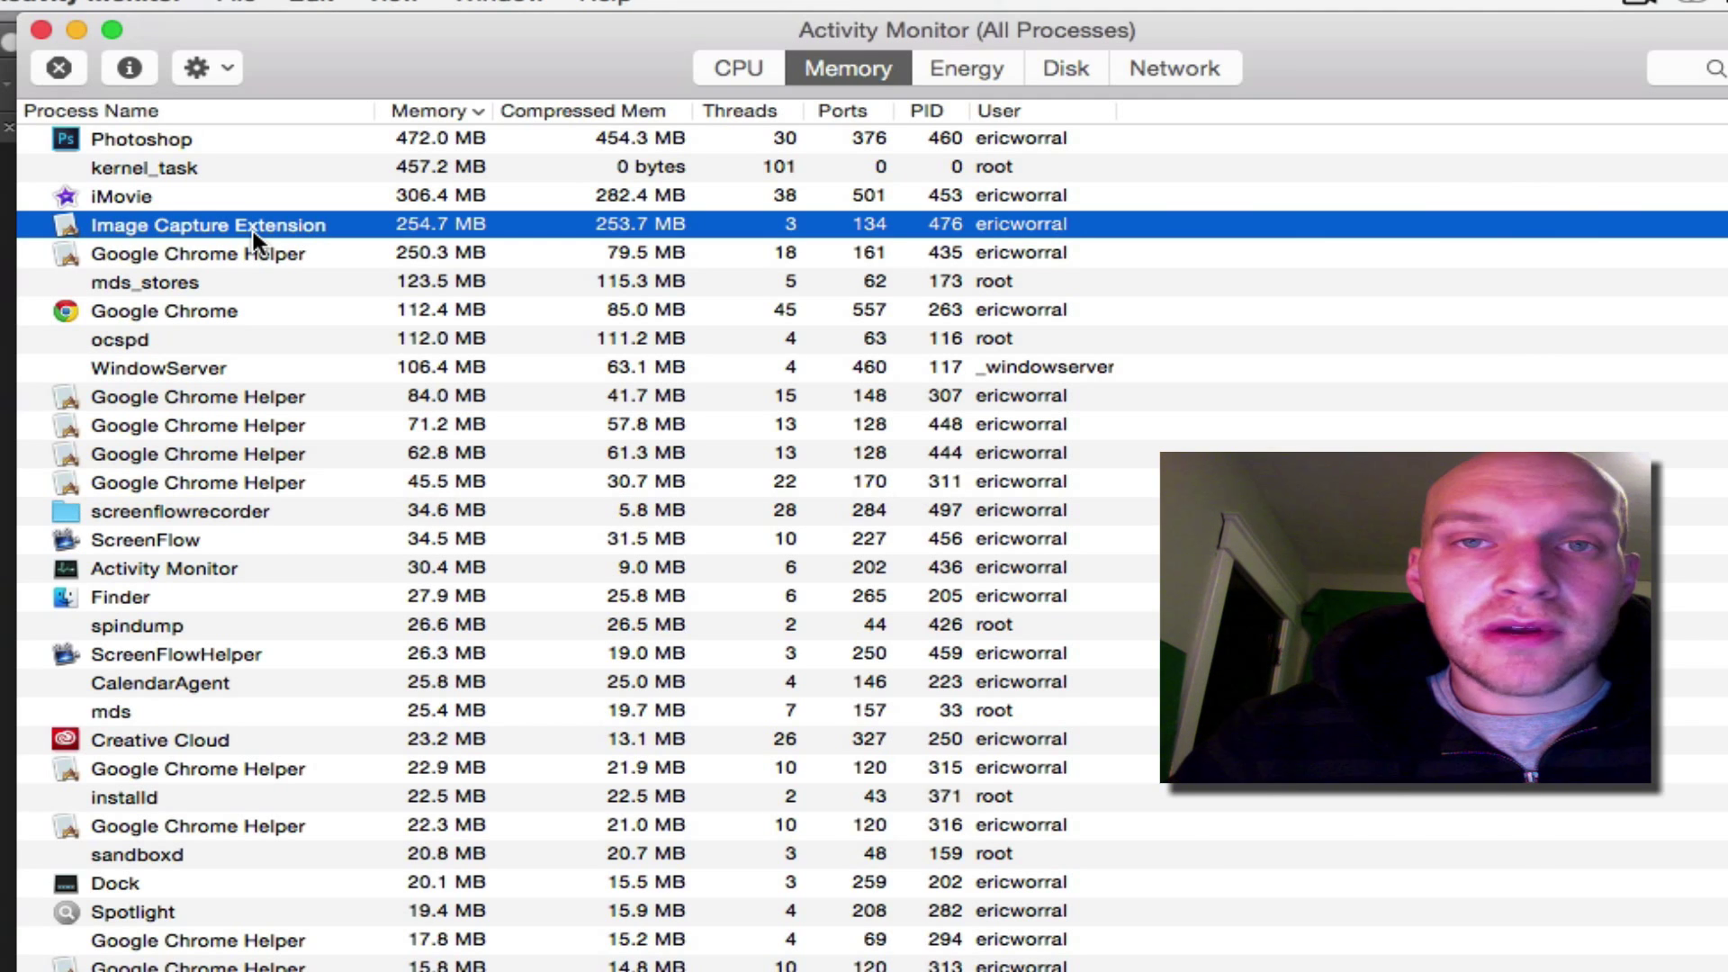
mouse_move(275, 711)
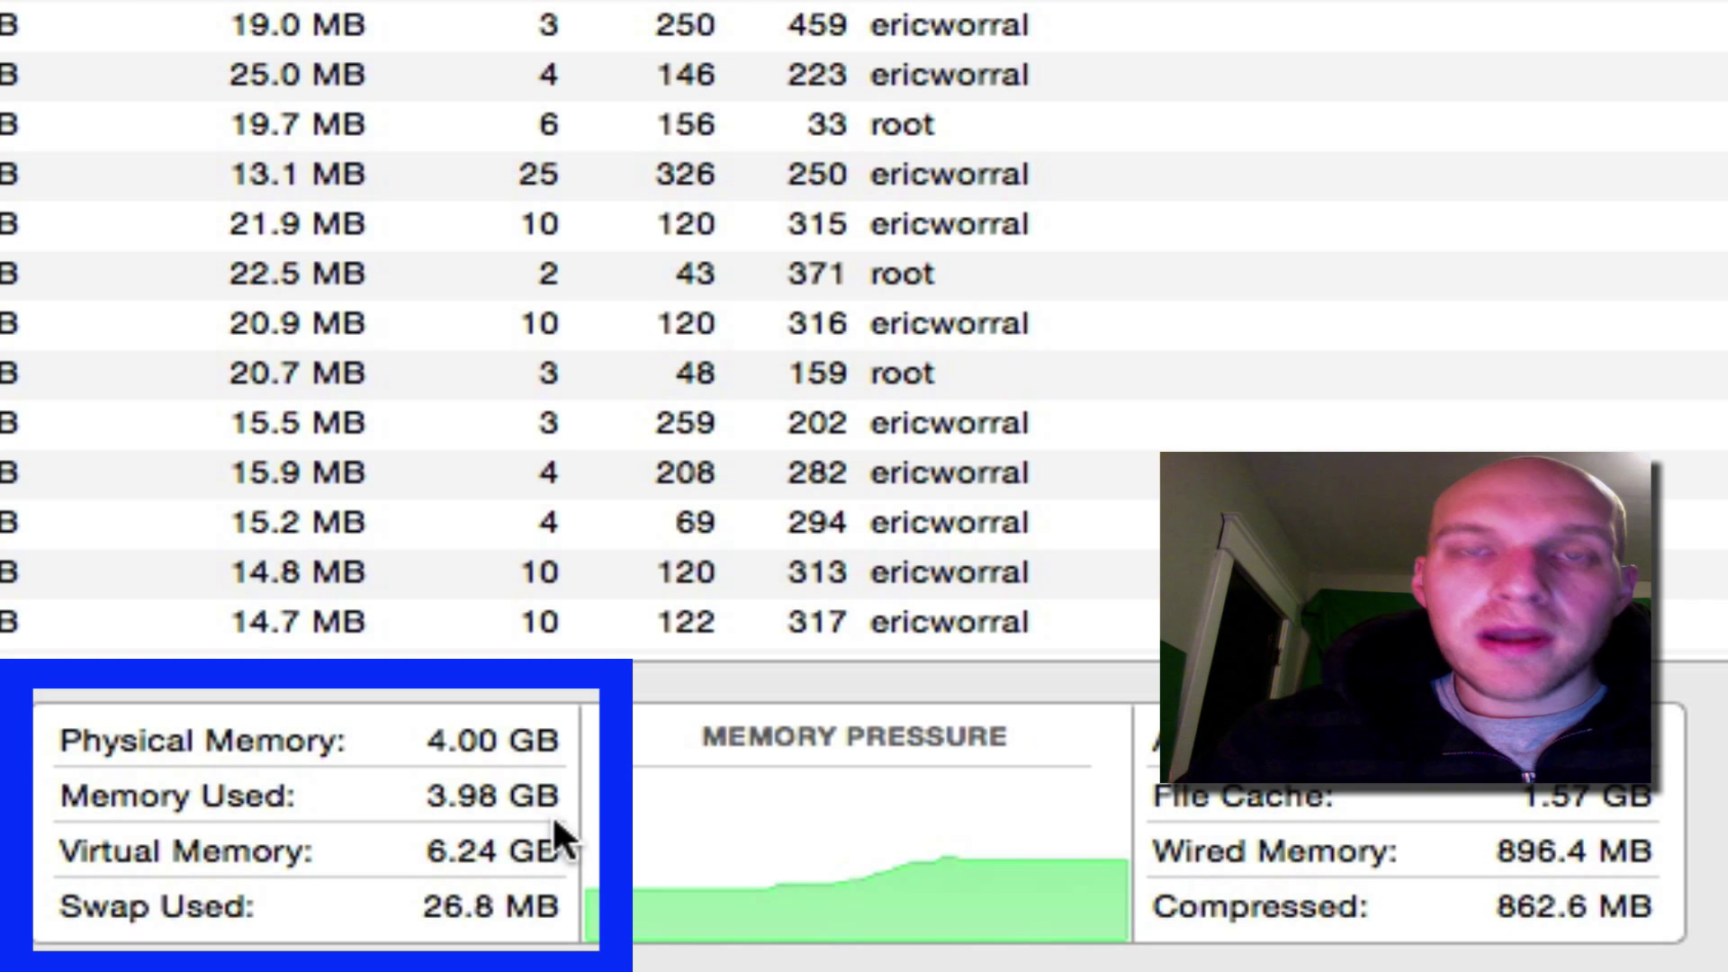
mouse_move(642, 949)
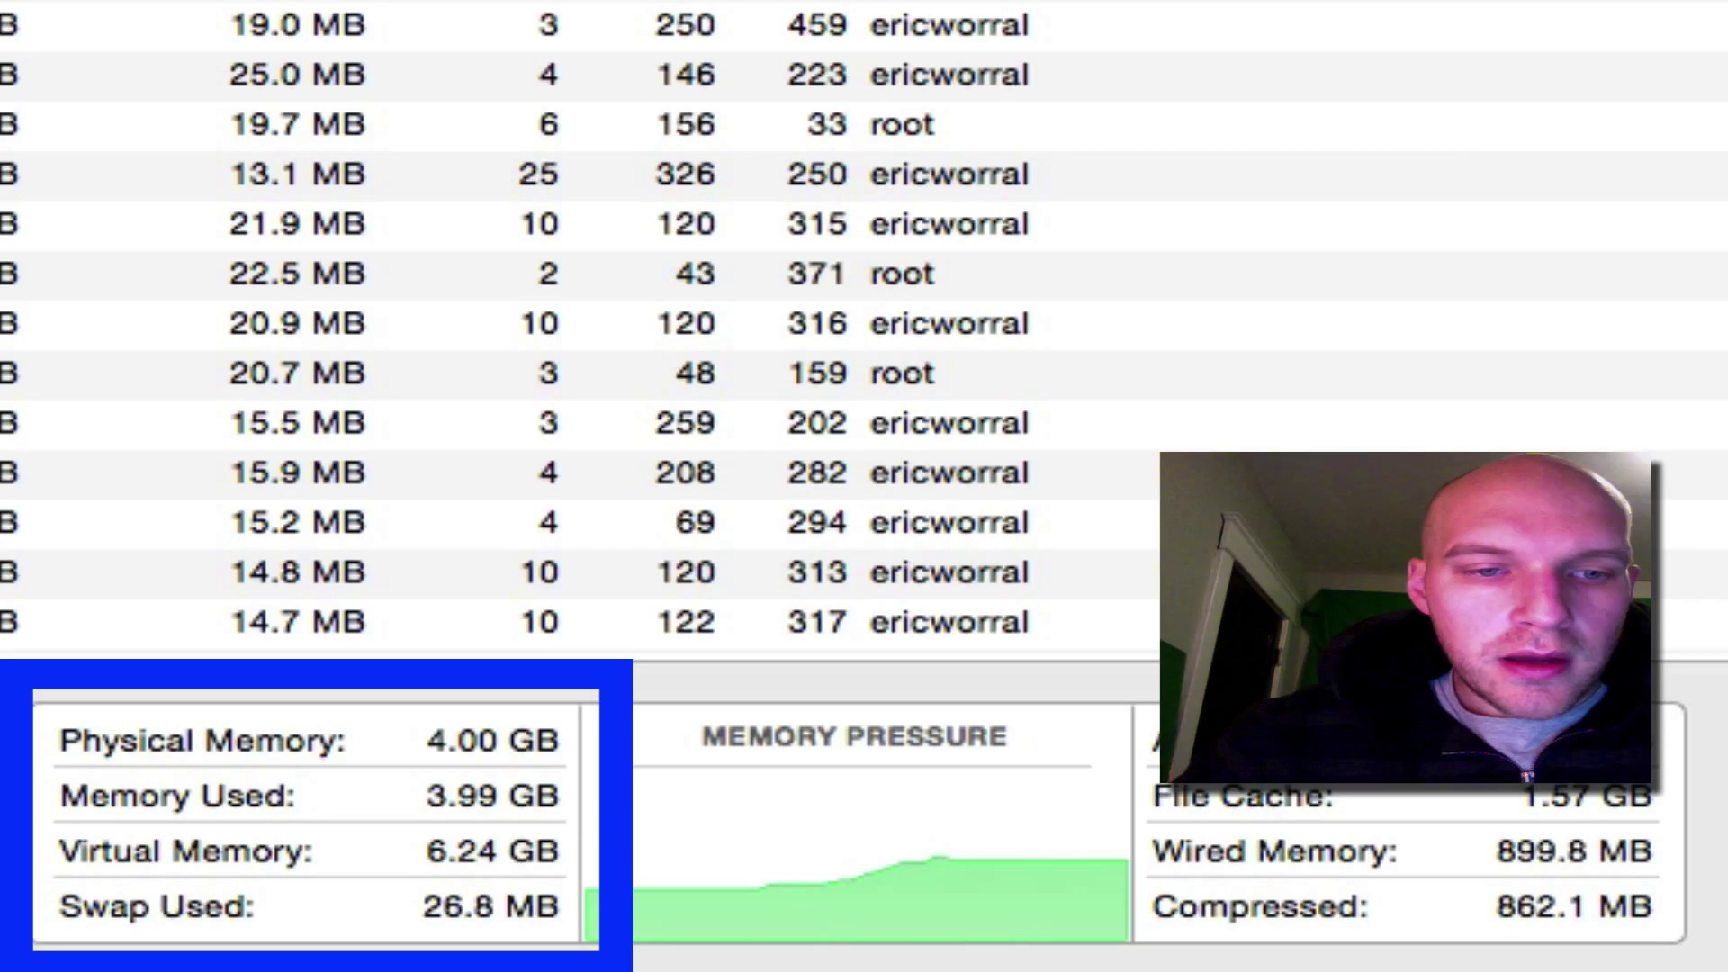
left_click(298, 927)
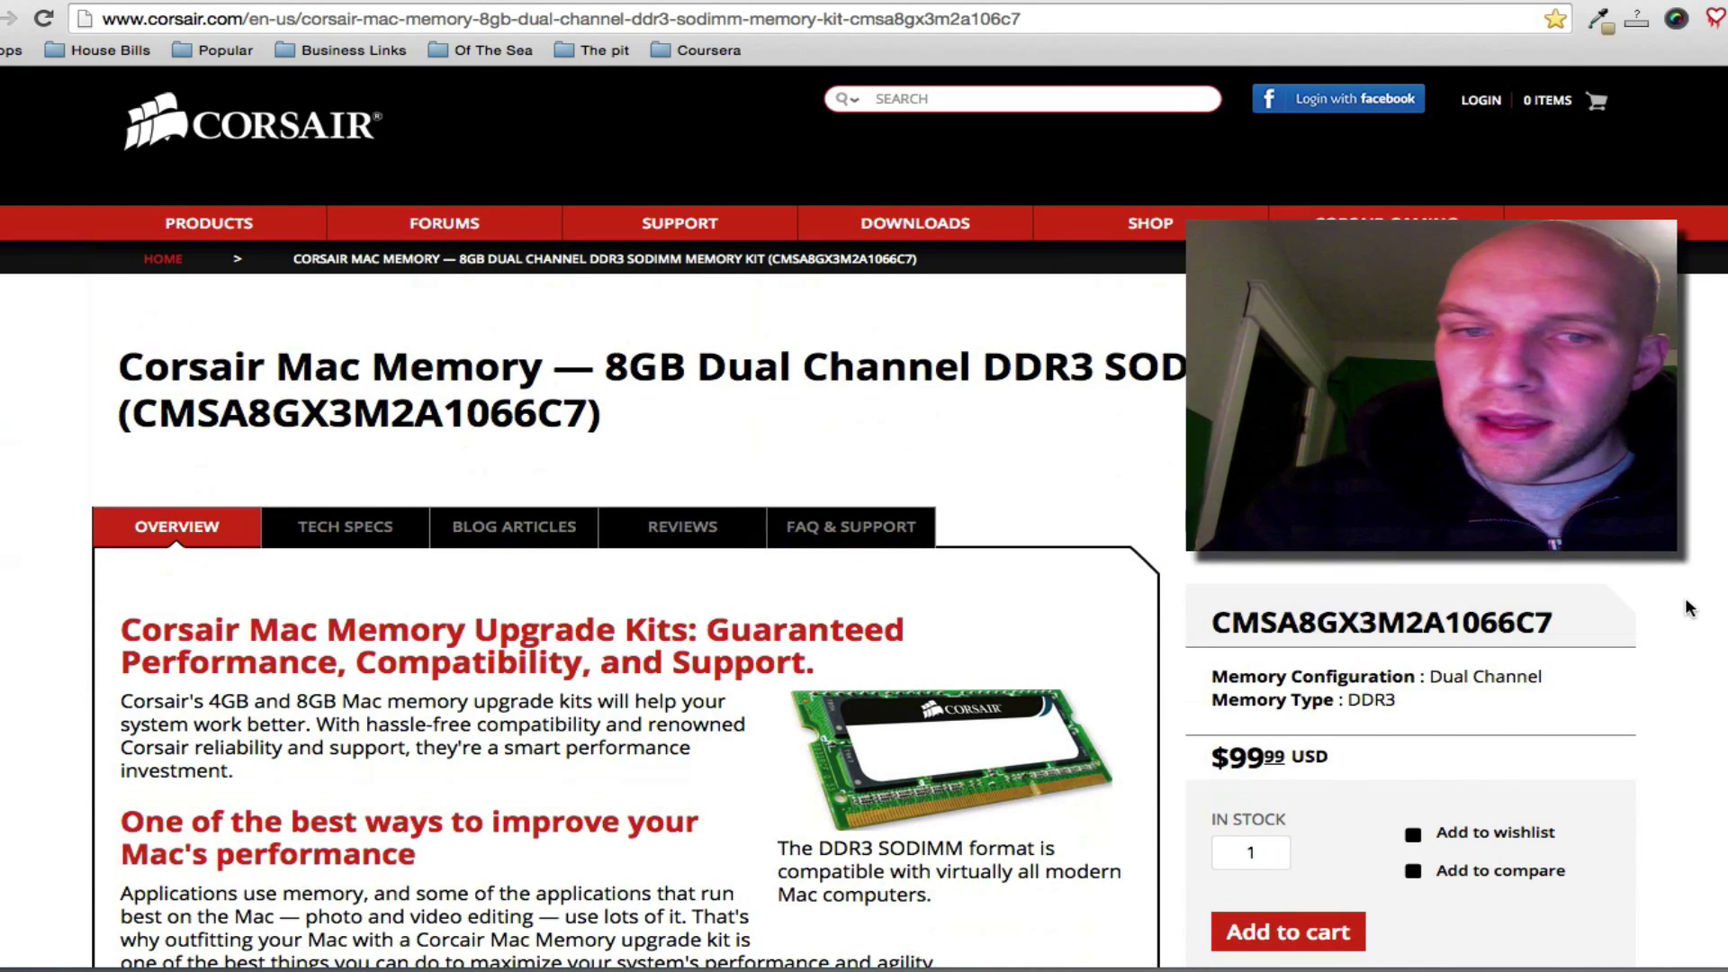
Step: Scroll through the overview of the Corsair 8GB DDR3 Mac memory kit priced at $99.99
scroll("down", 3)
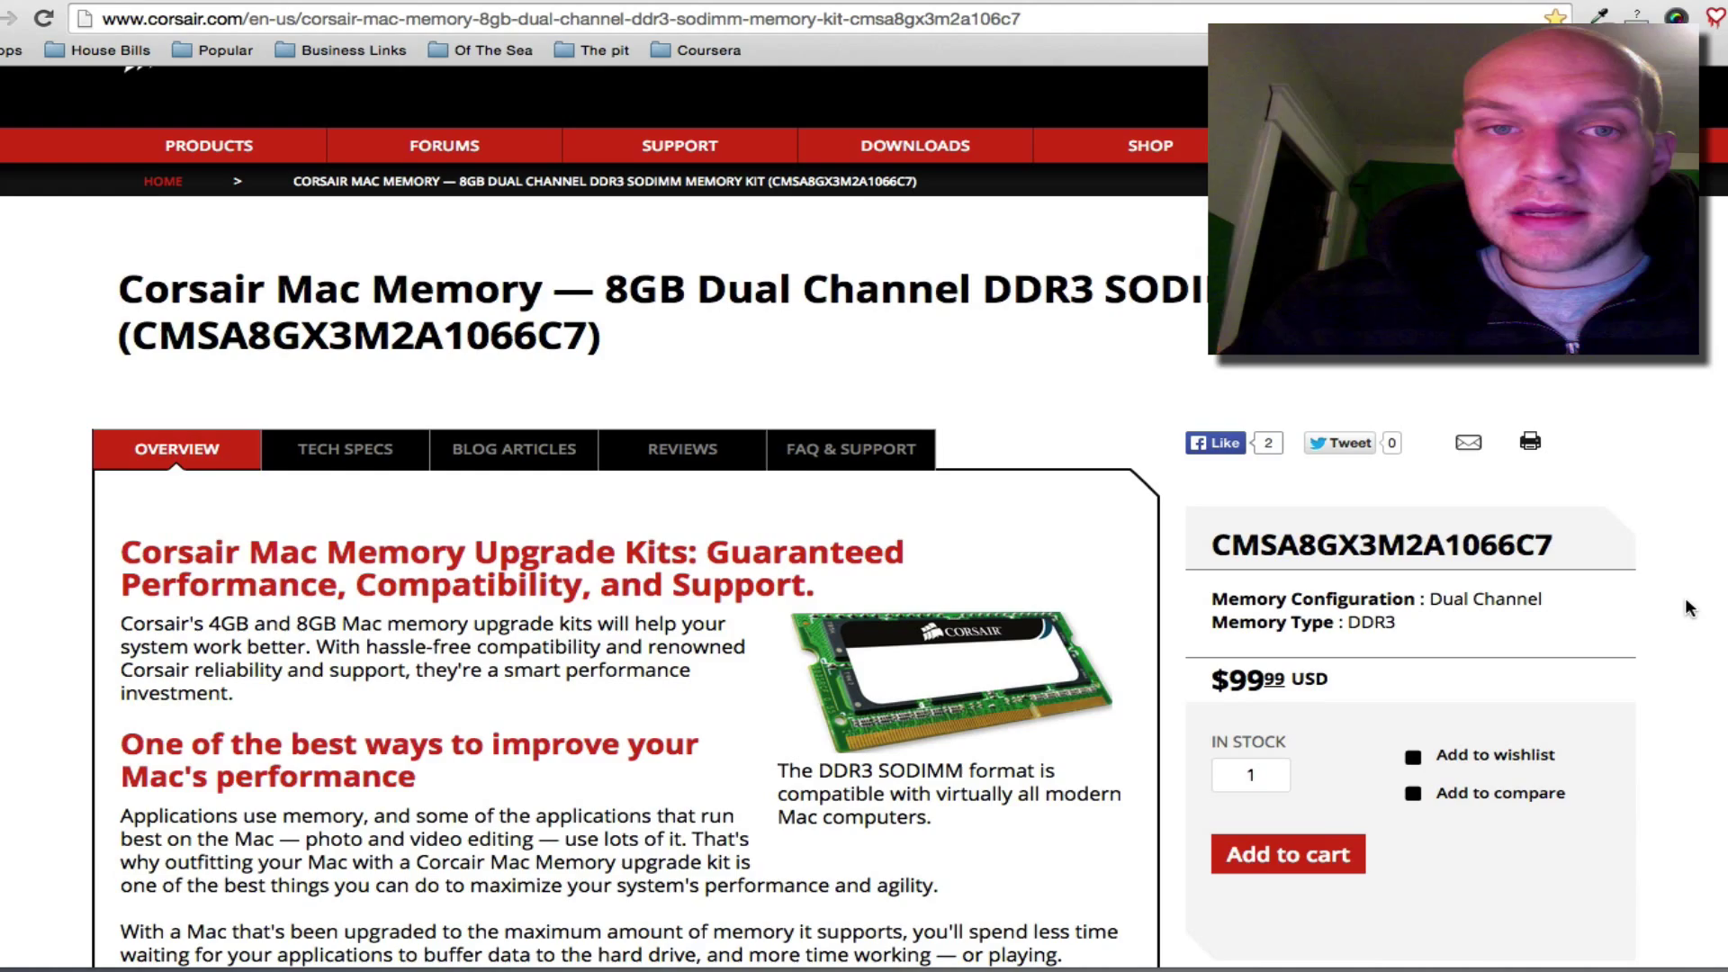
scroll("down", 3)
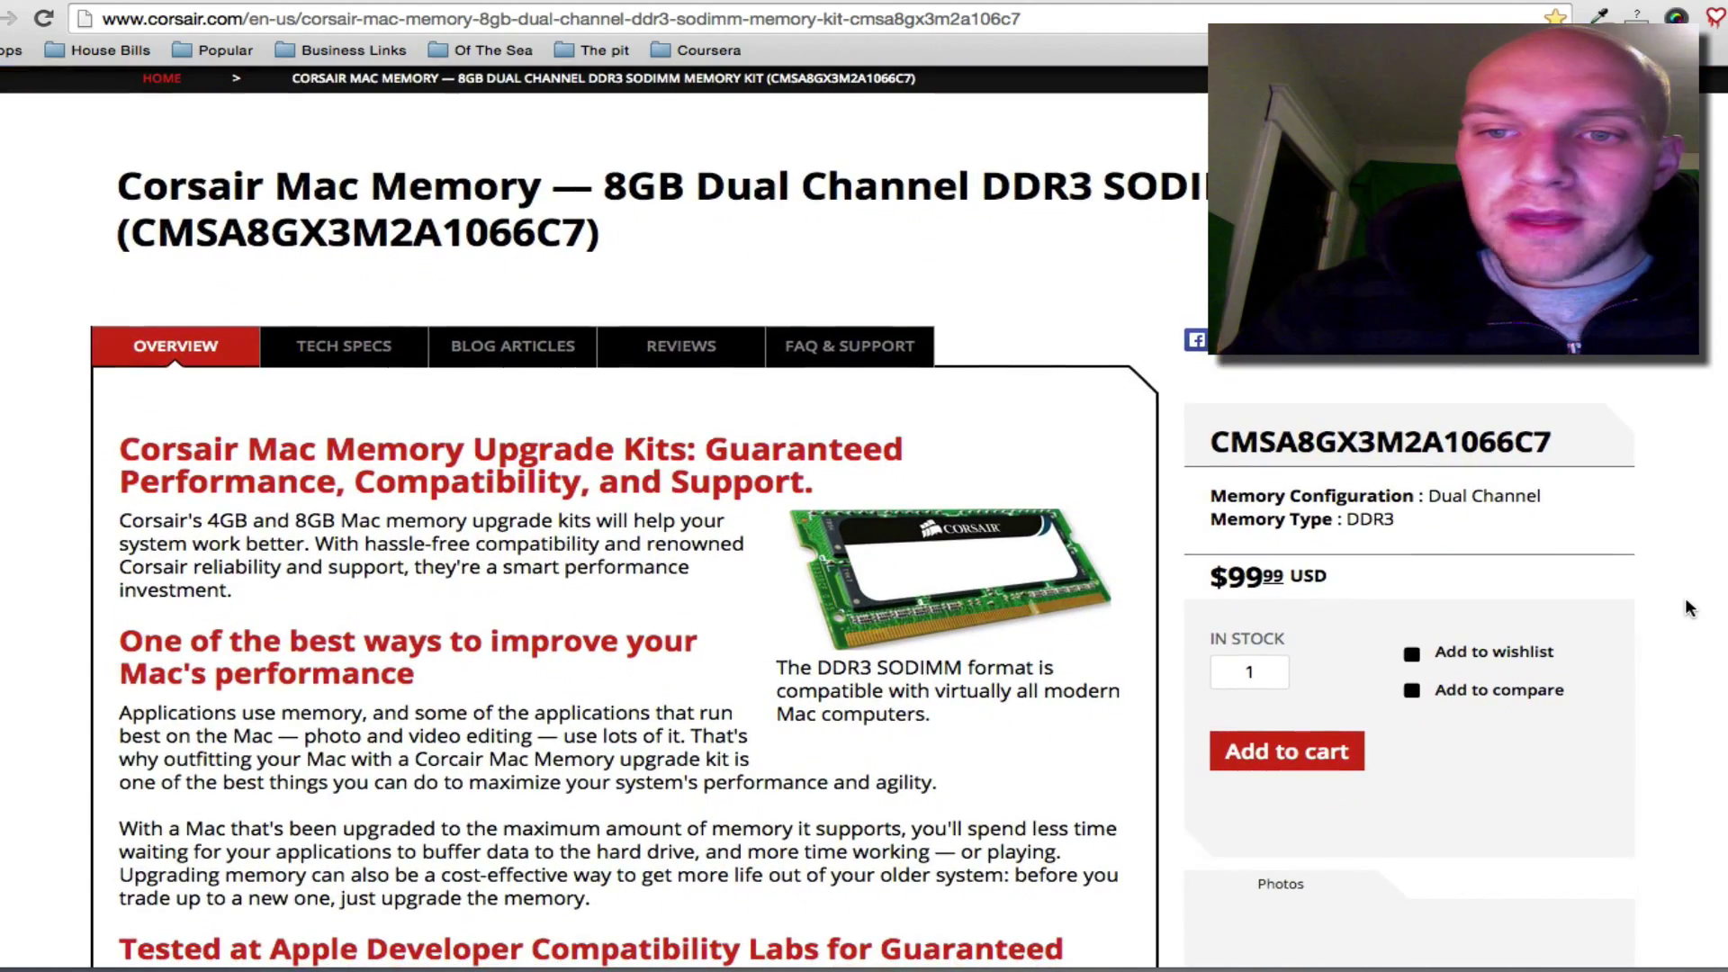
scroll("down", 3)
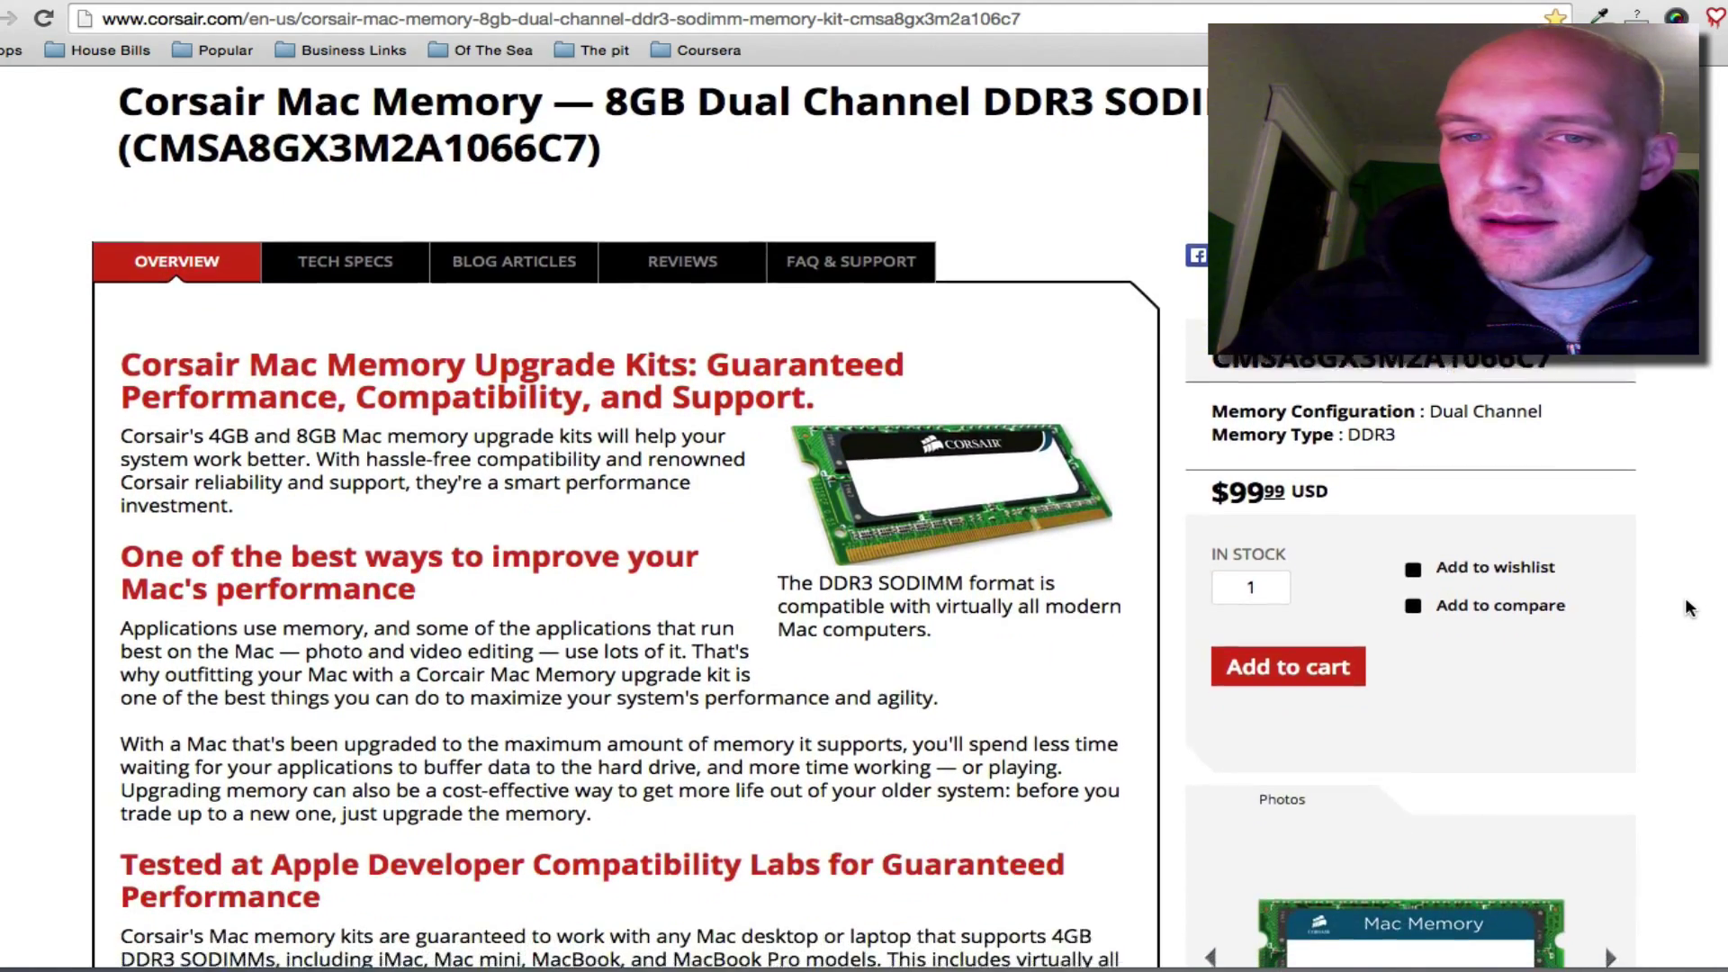
scroll("down", 3)
type("s")
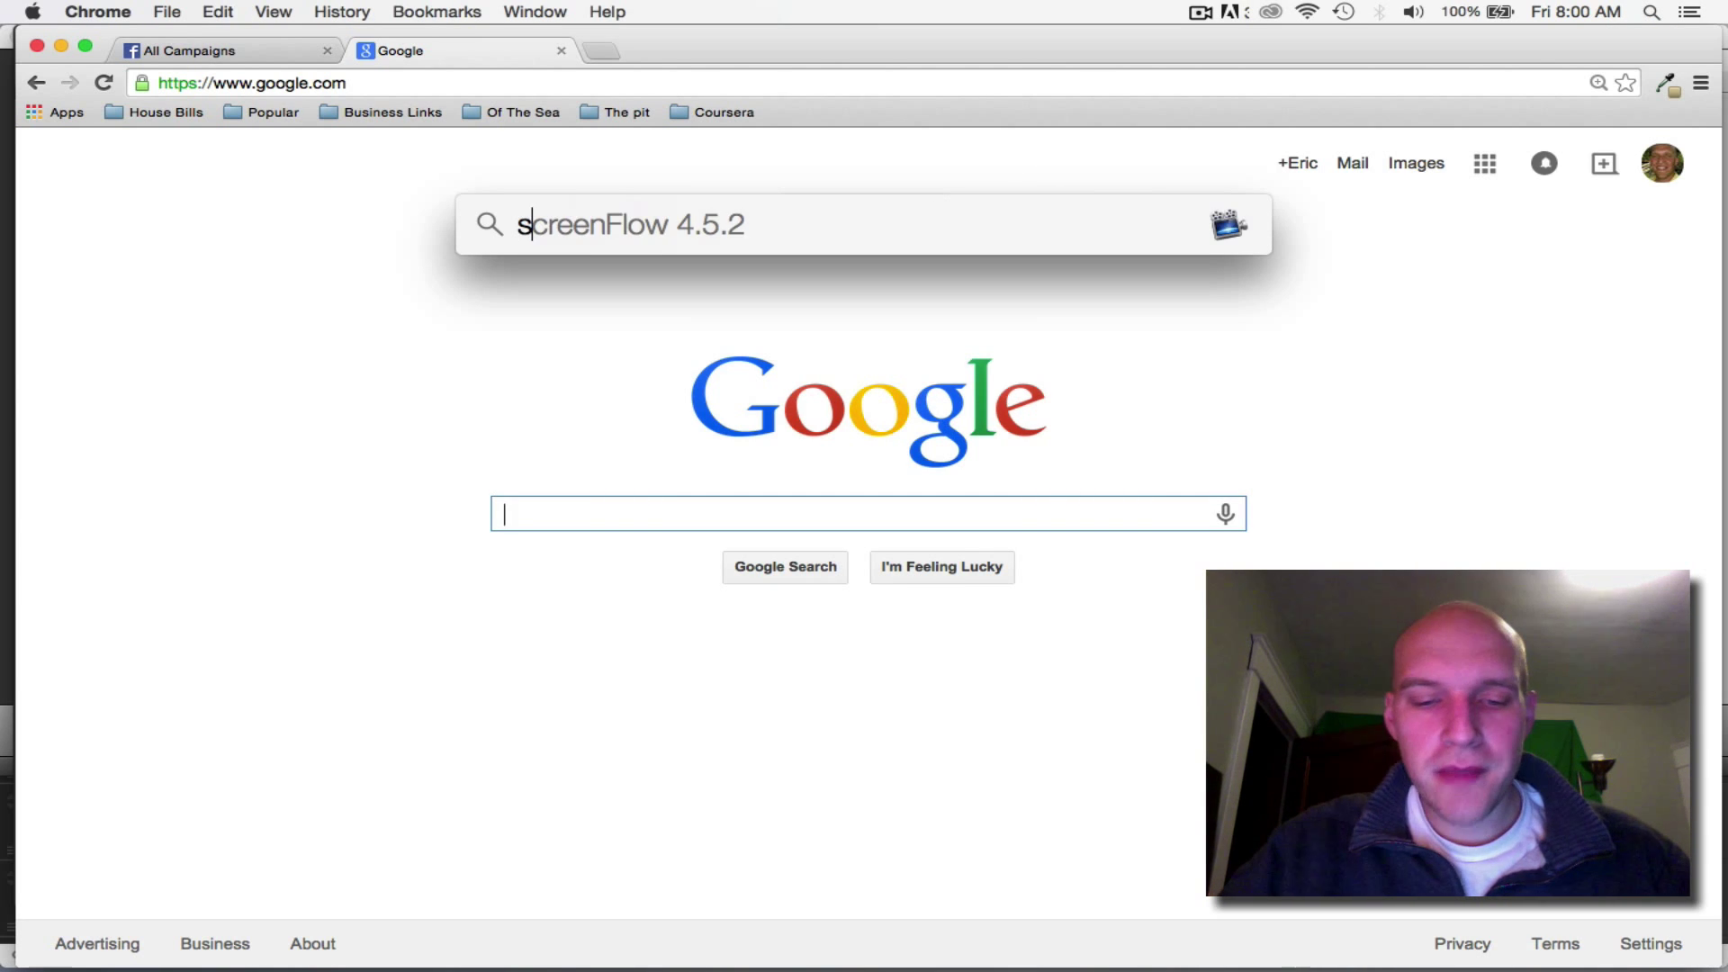
Step: Search Spotlight for 'activity Monitor' so it appears as the top result
type("activity Monitor")
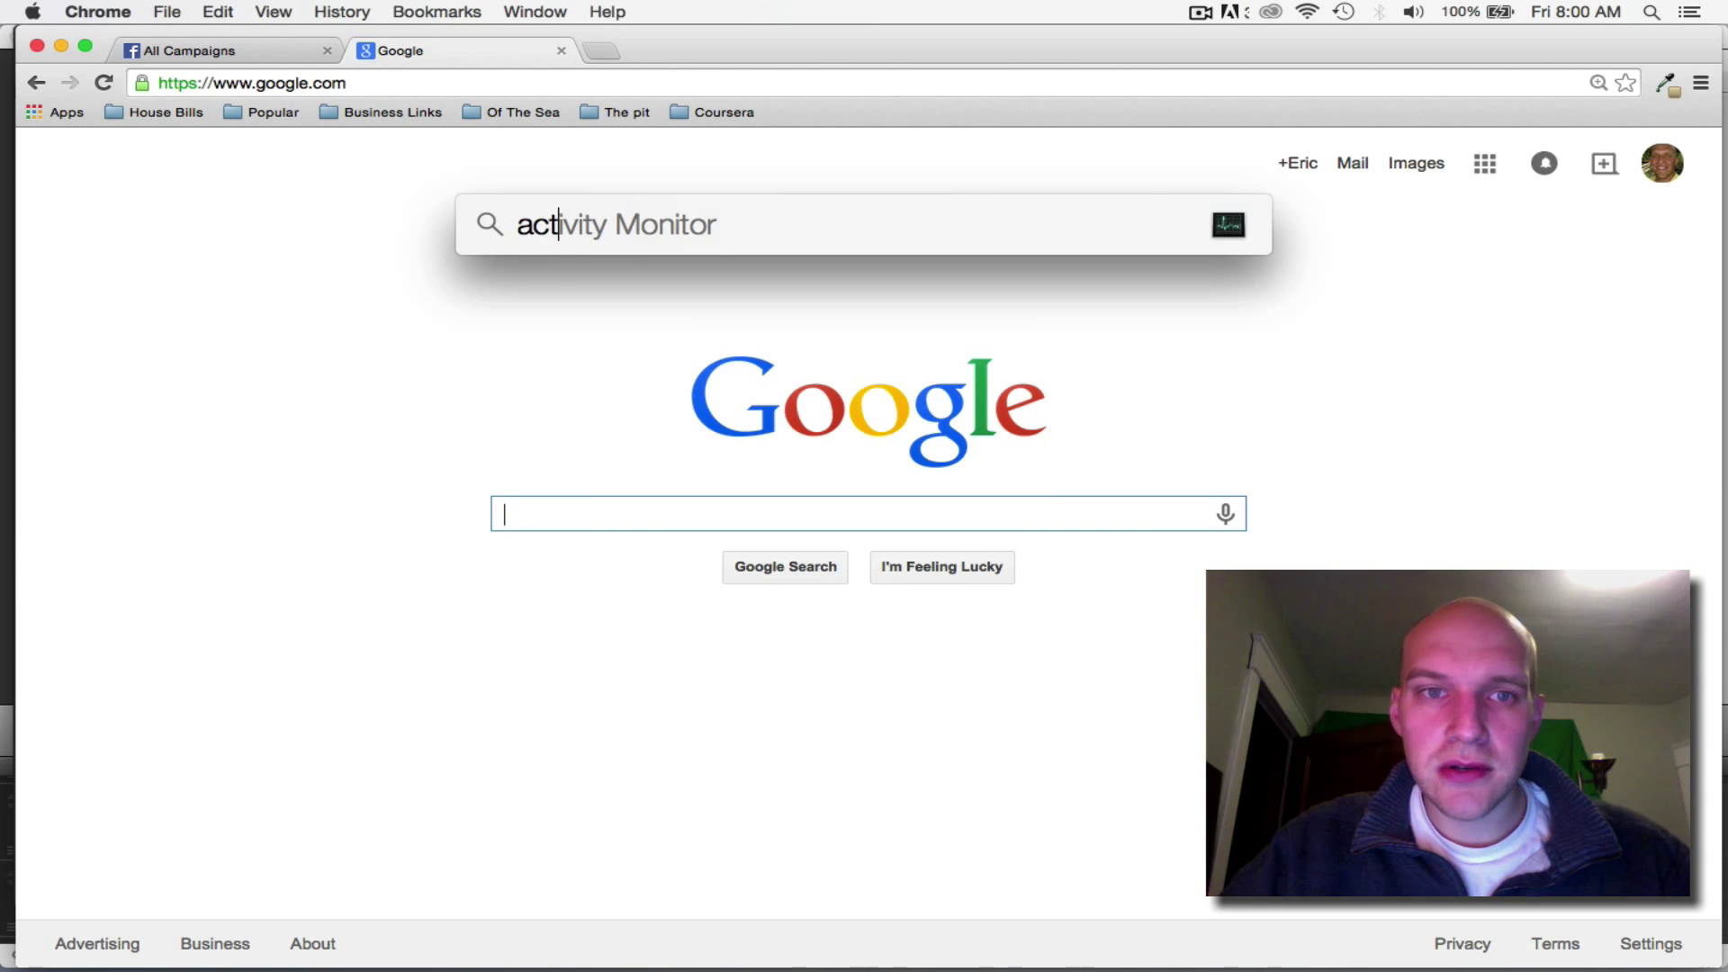